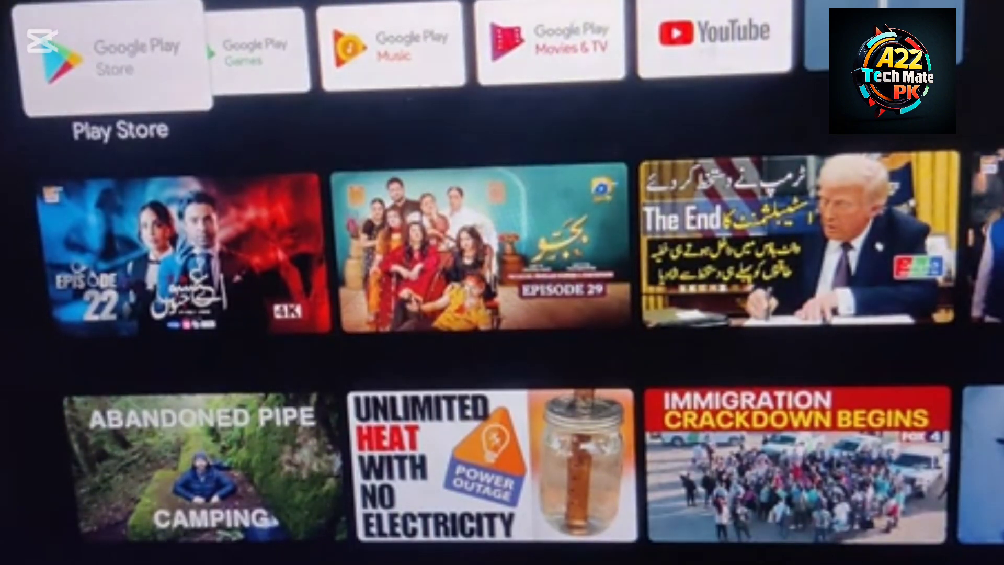
- Search Google for 'android tv x86' and open the Internet Archive AndroidTV x86 result
scroll("right", 3)
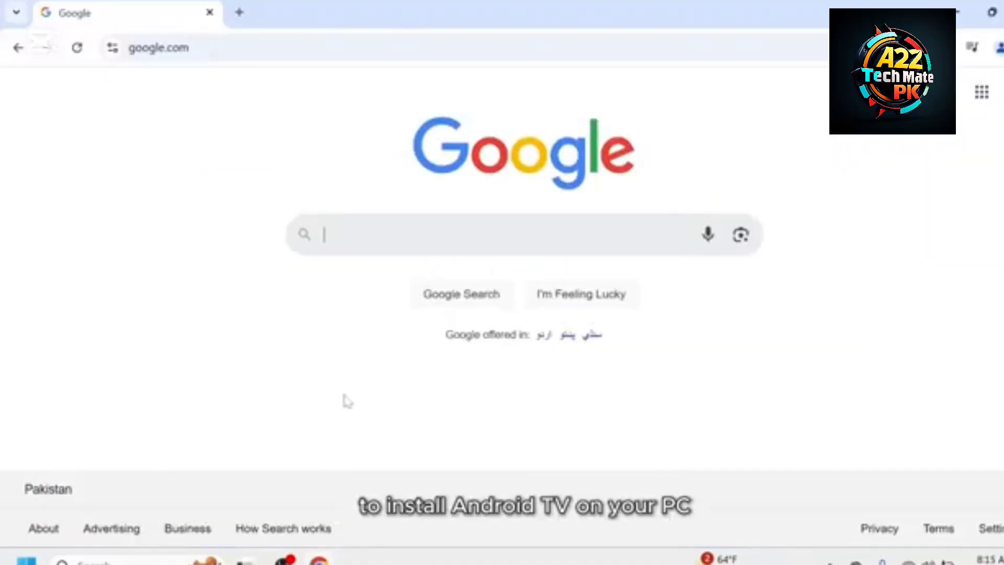
type("android tv x")
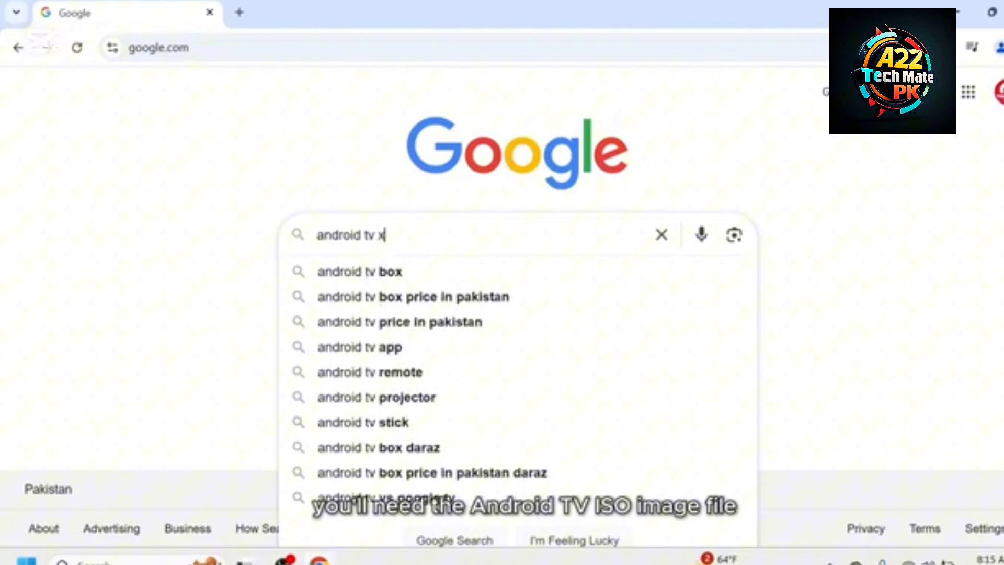
type("86")
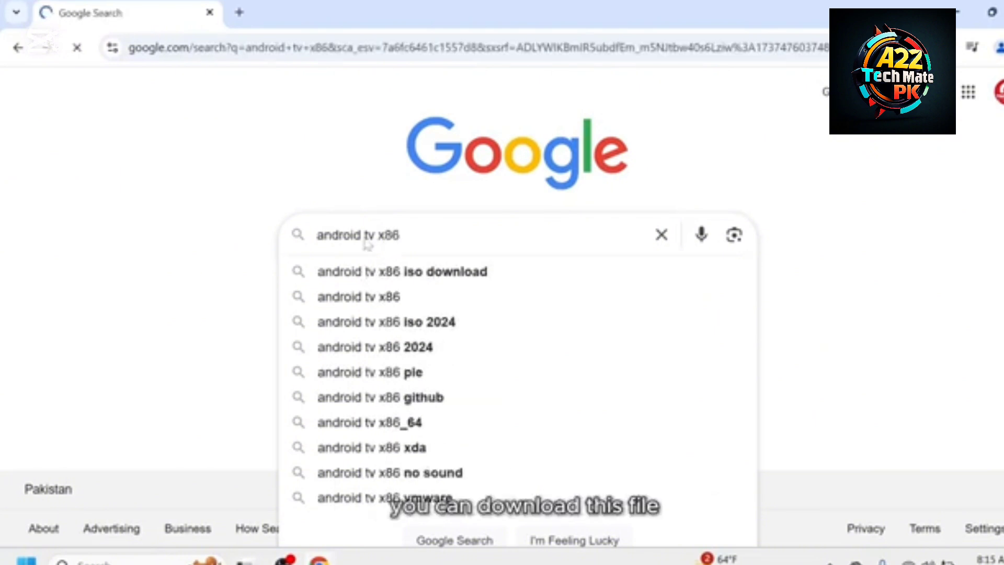
key("Return")
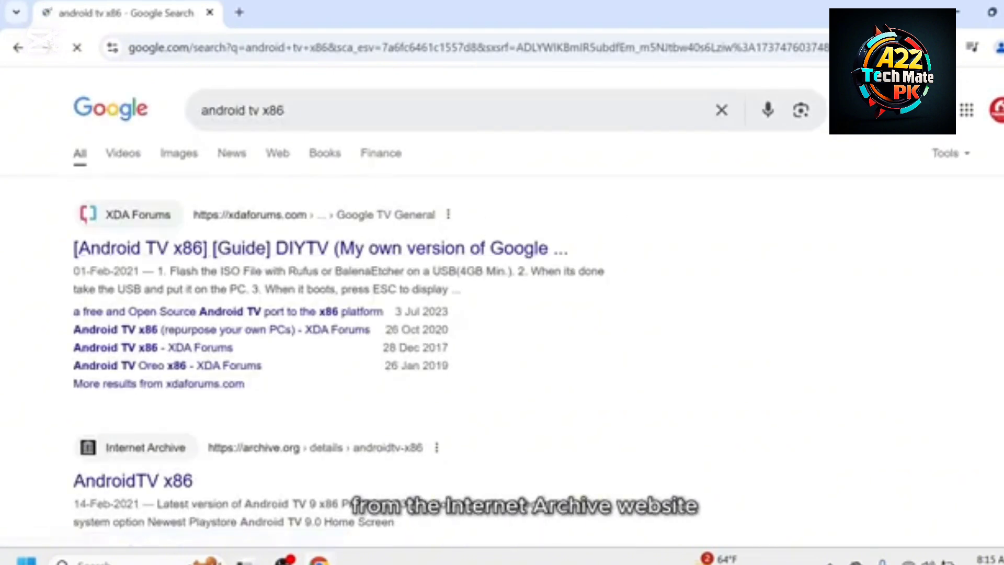
left_click(131, 480)
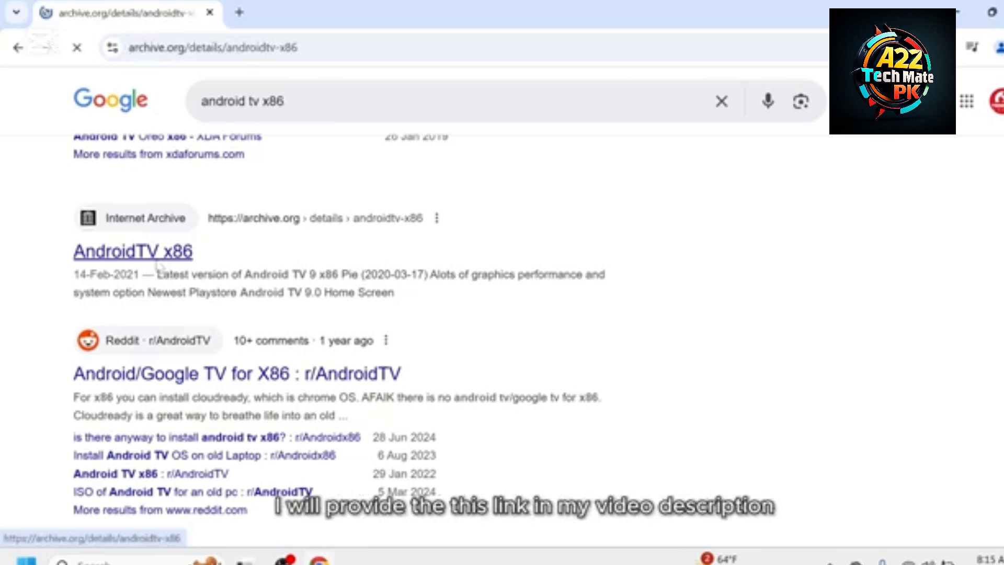
left_click(133, 251)
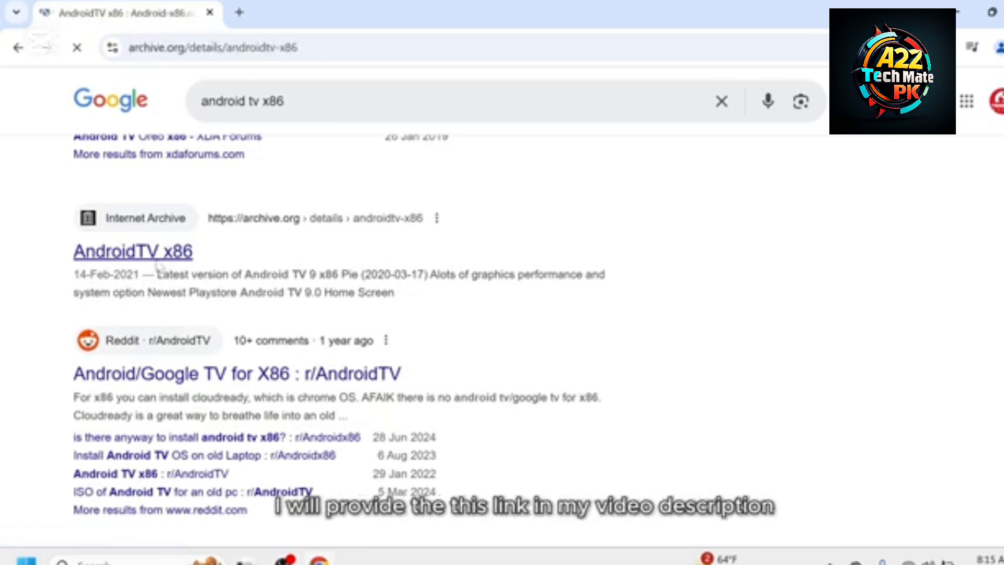
- Download the ATV-9-x86 Tech info Chrome 64-bit ISO from the item's ISO IMAGE files
left_click(132, 251)
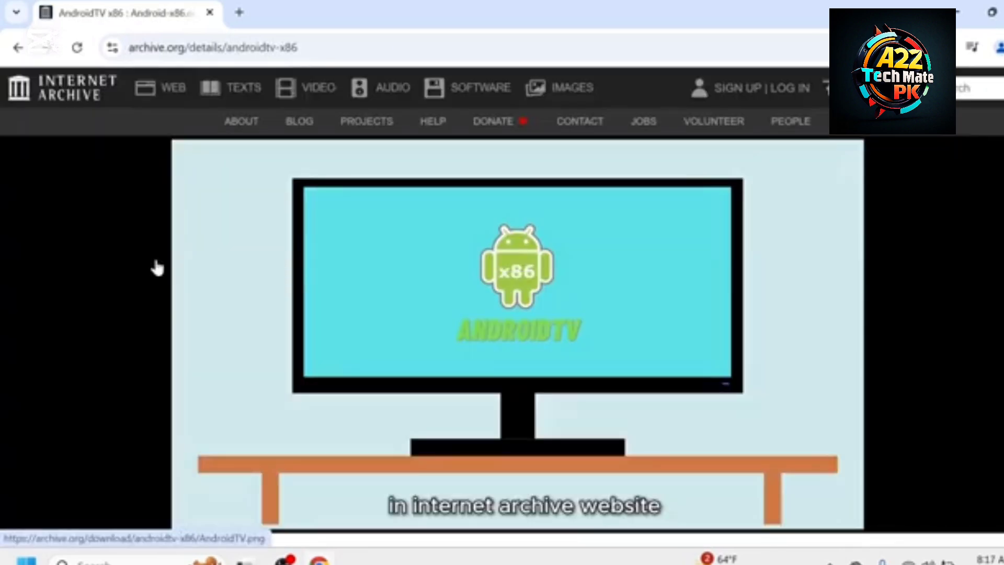
scroll("down", 3)
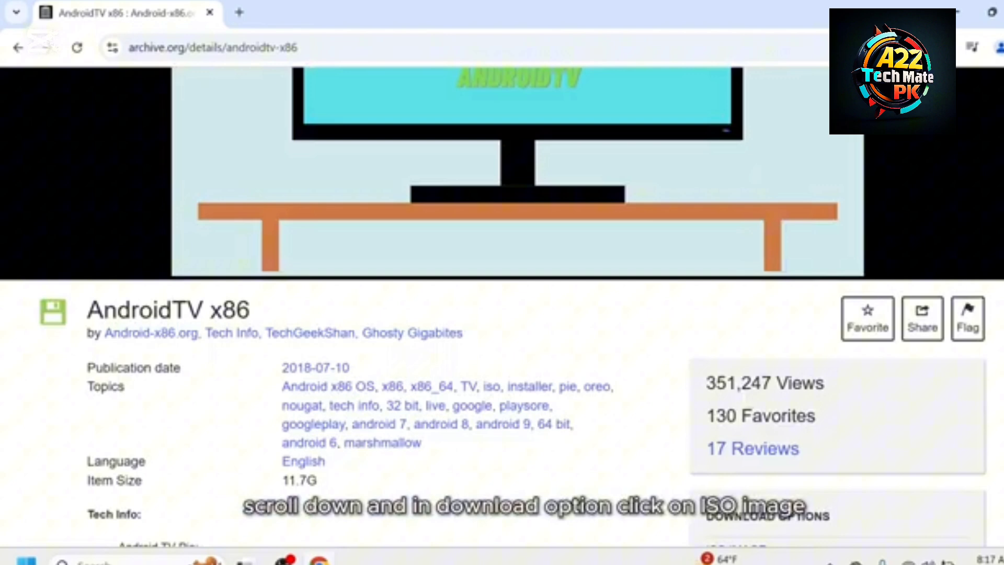
scroll("down", 3)
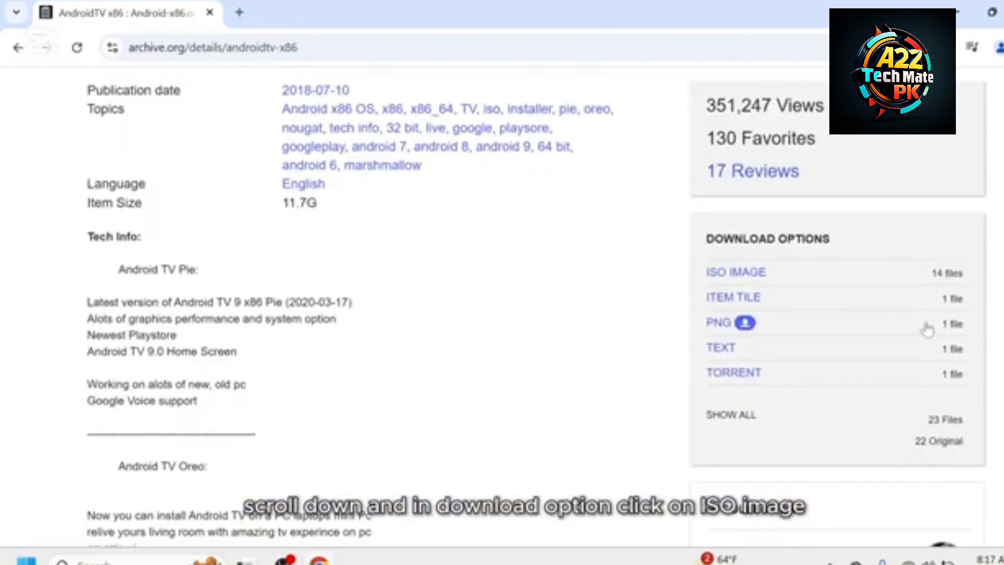
left_click(735, 271)
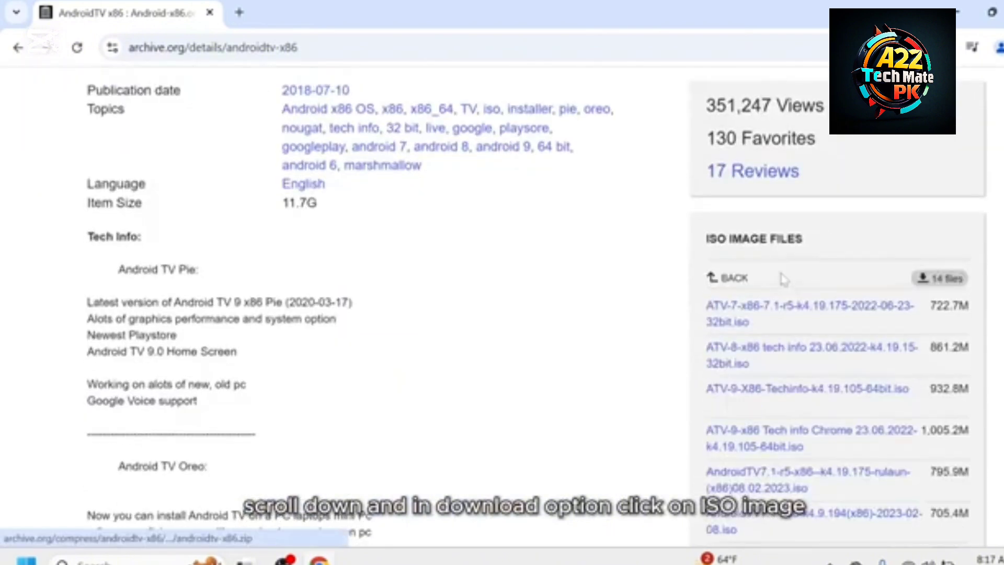
scroll("down", 3)
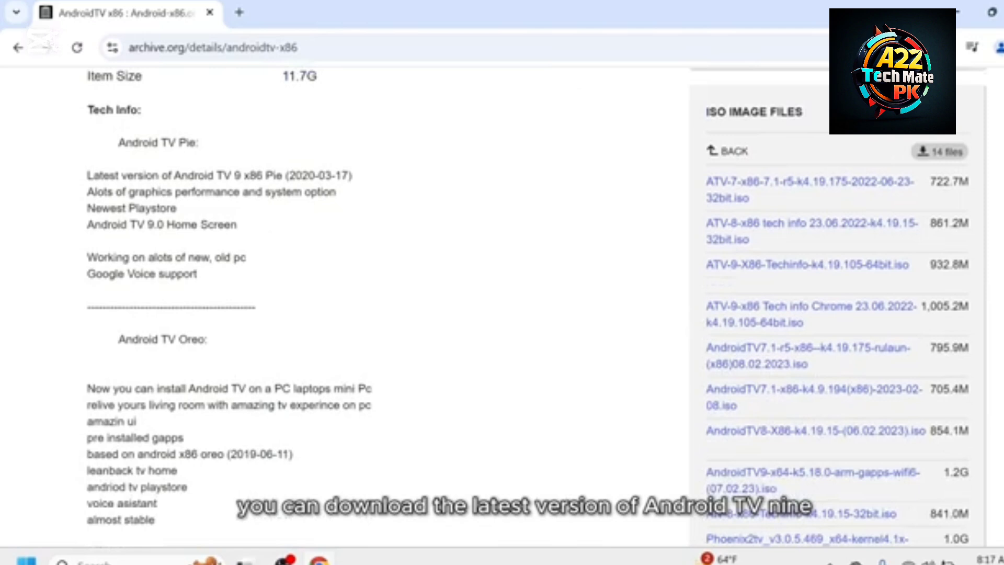
scroll("down", 3)
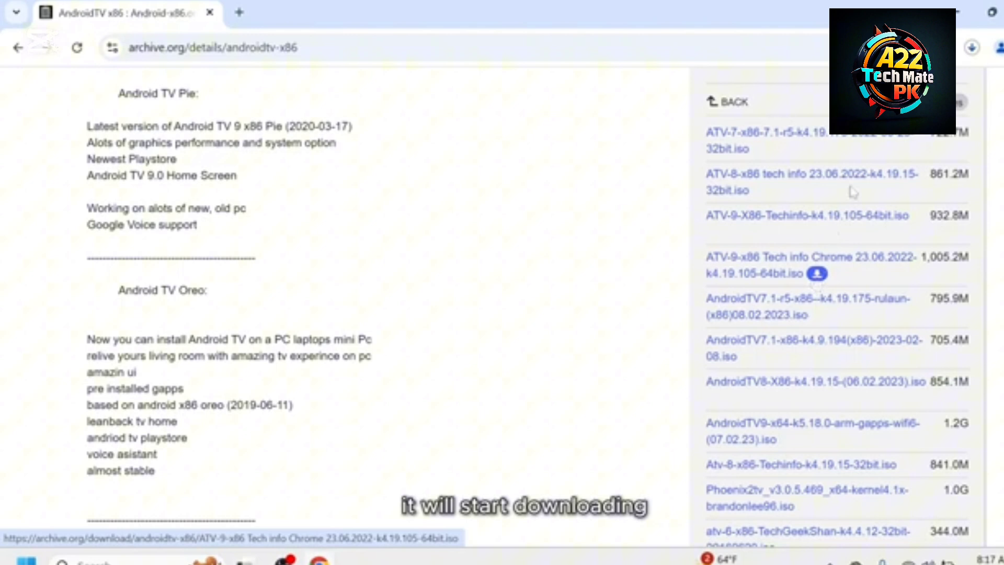
left_click(972, 47)
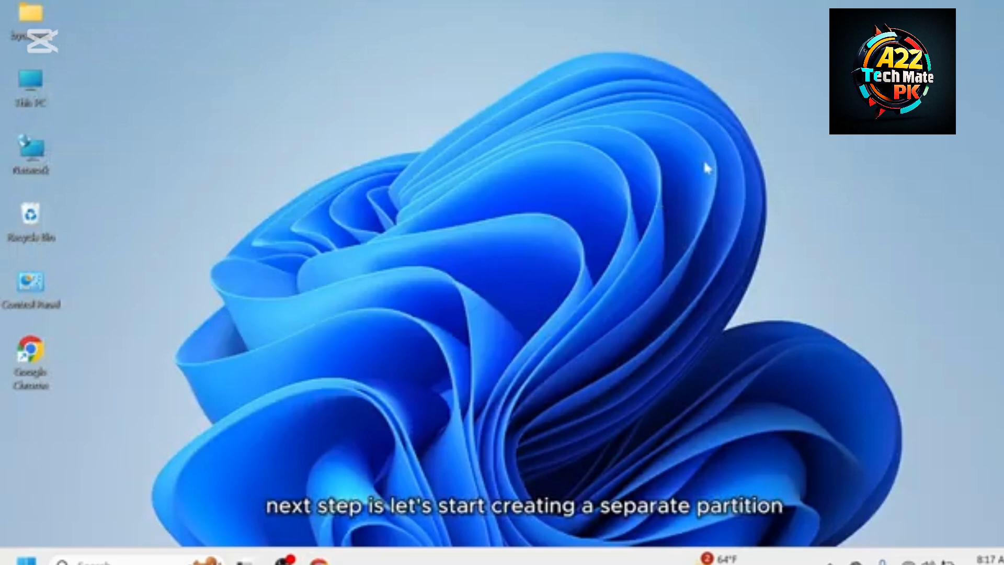
mouse_move(499, 289)
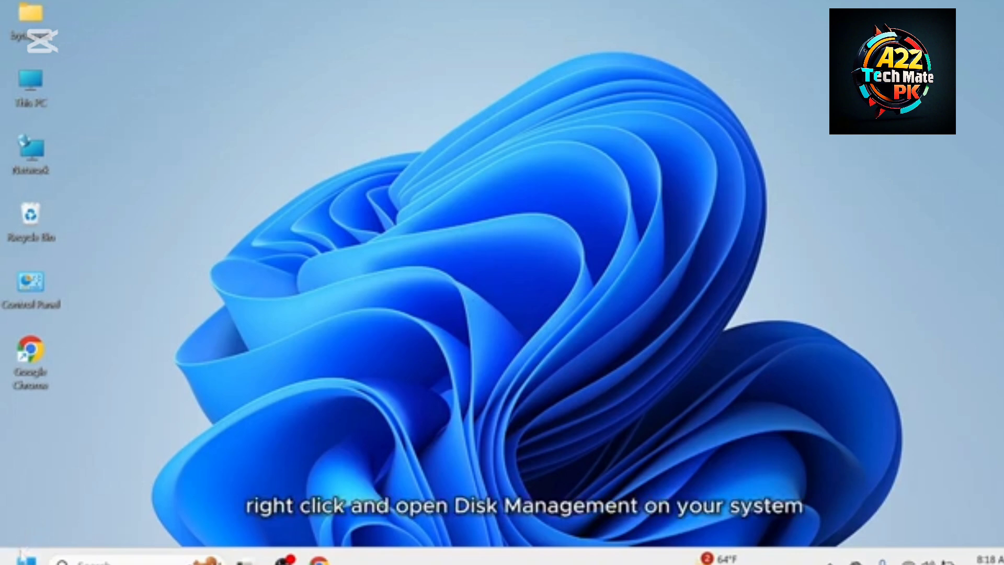
- Open Disk Management from the Start button's quick-link menu
right_click(27, 560)
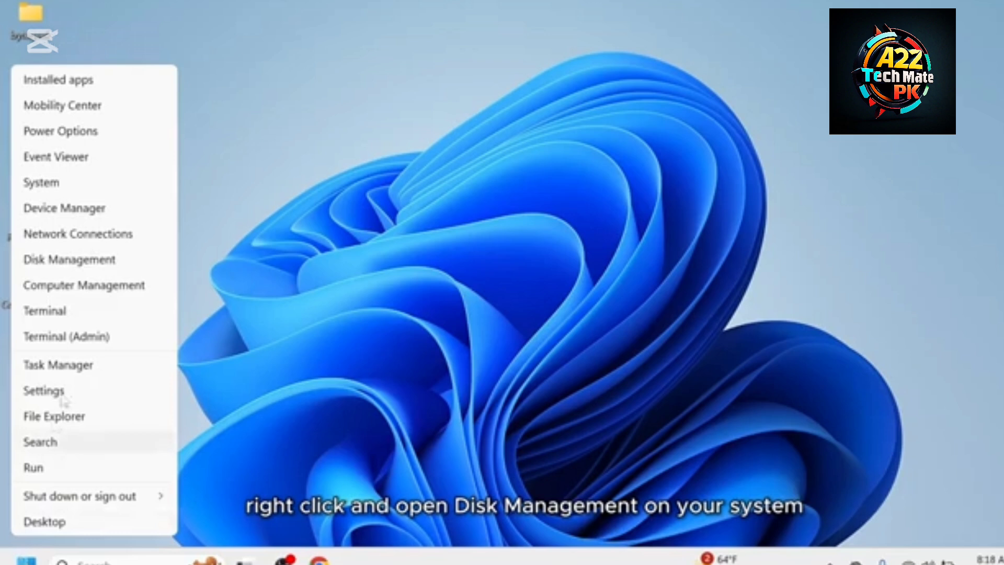
left_click(68, 259)
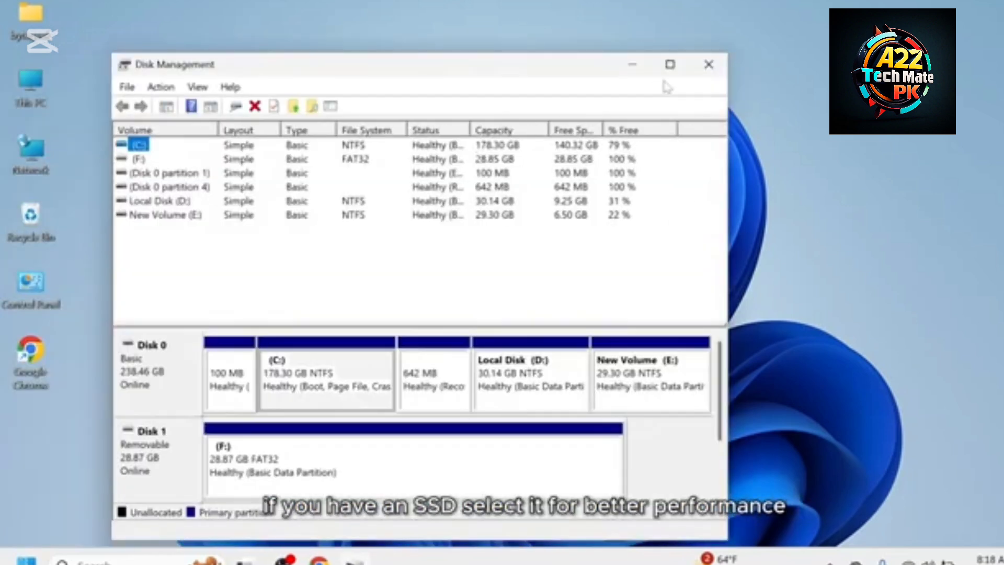
- Maximize Disk Management and shrink the C: volume by 5500 MB
left_click(670, 64)
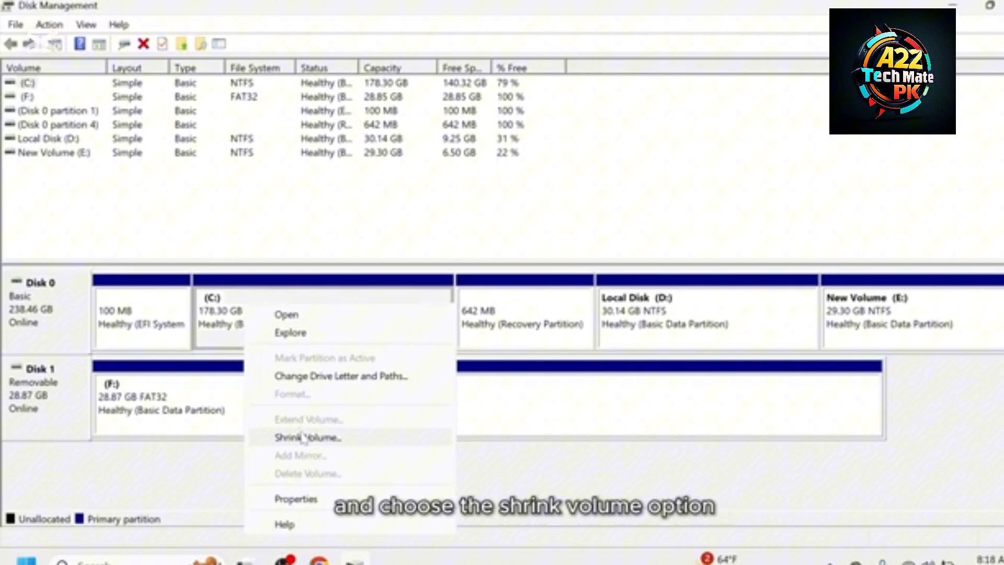
left_click(308, 437)
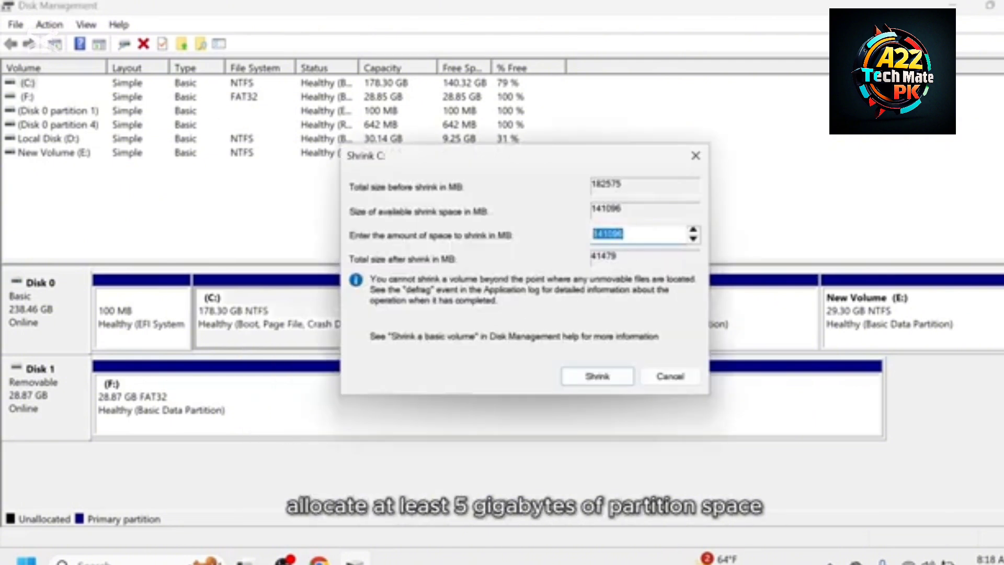
type("5500")
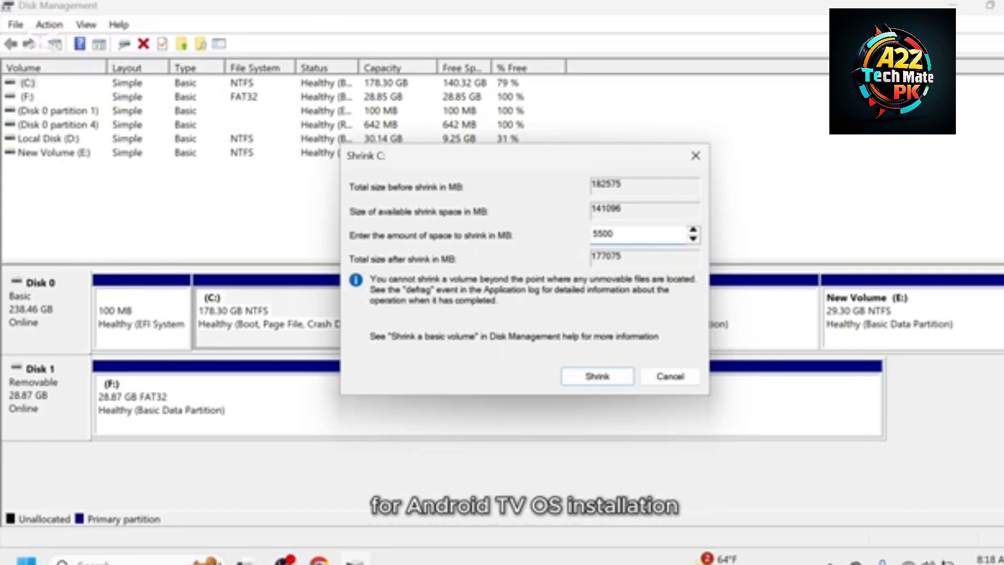
left_click(595, 376)
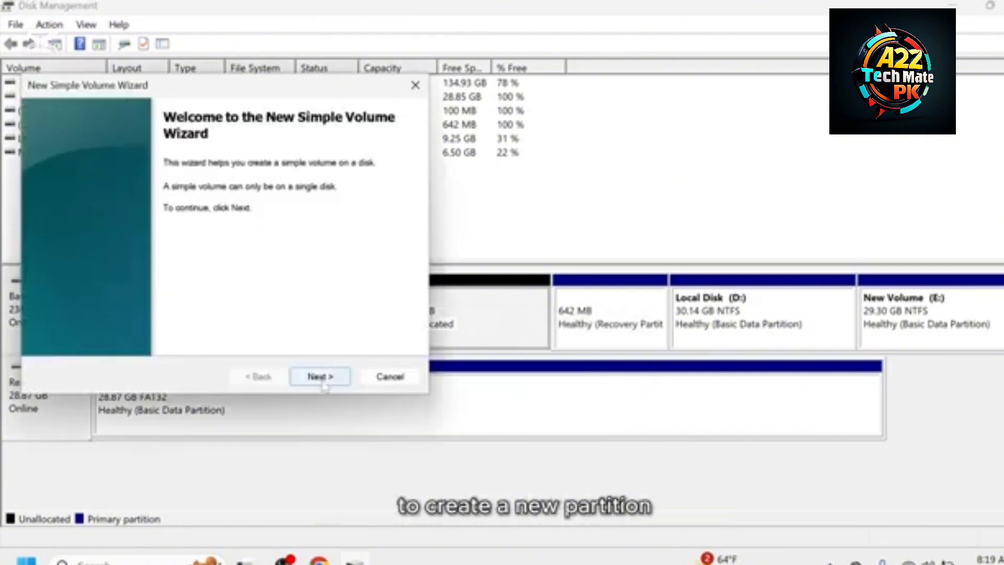
- Complete the New Simple Volume Wizard for the freed space with NTFS quick format
left_click(320, 377)
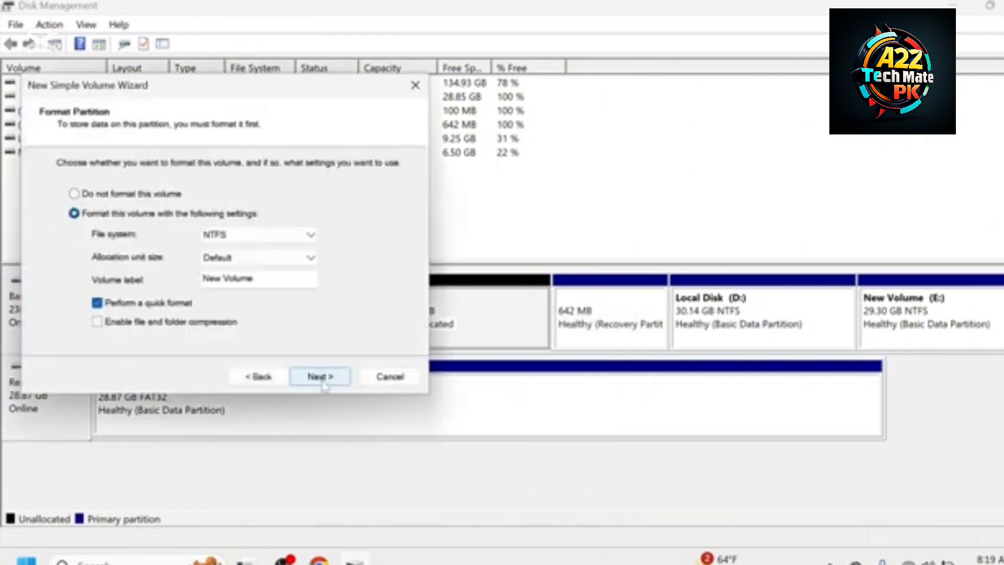
left_click(319, 376)
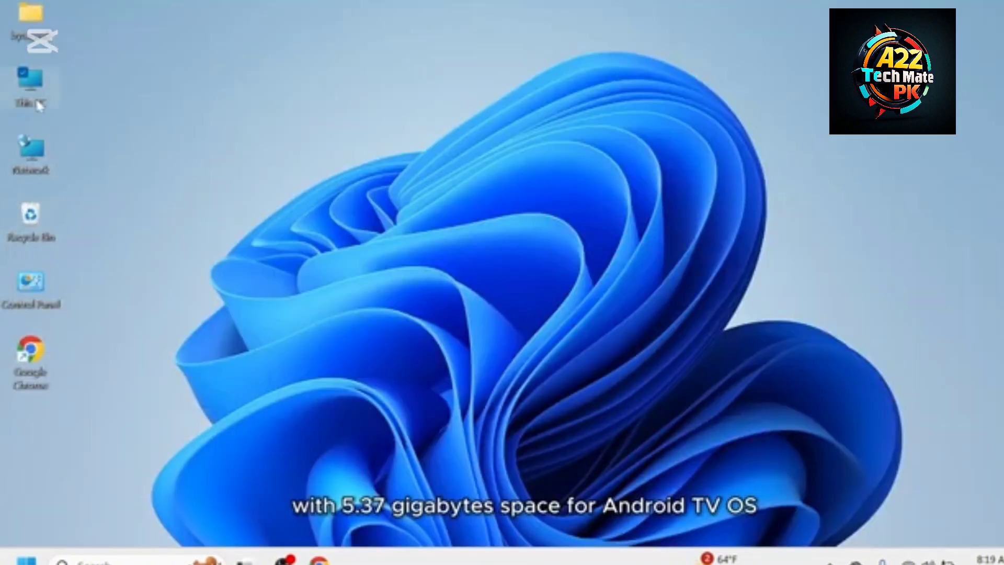
- Rename New Volume (G:) in This PC to 'Android TV', granting administrator permission
double_click(31, 86)
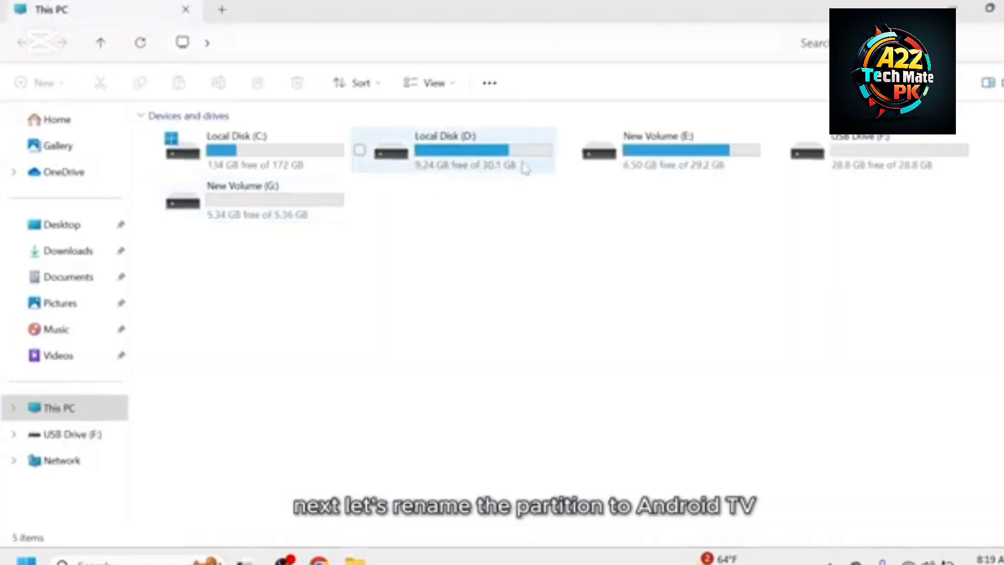
right_click(244, 202)
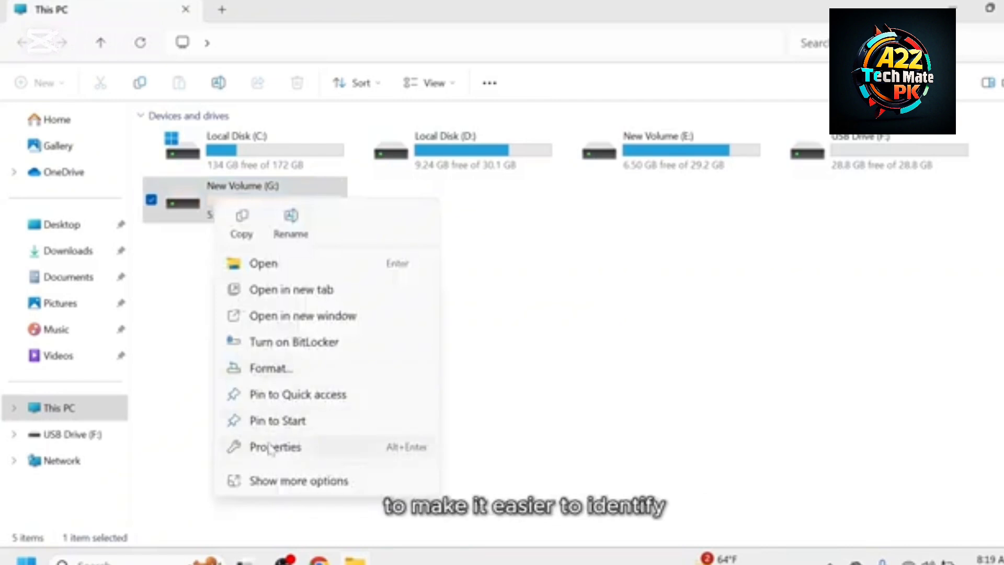
left_click(299, 480)
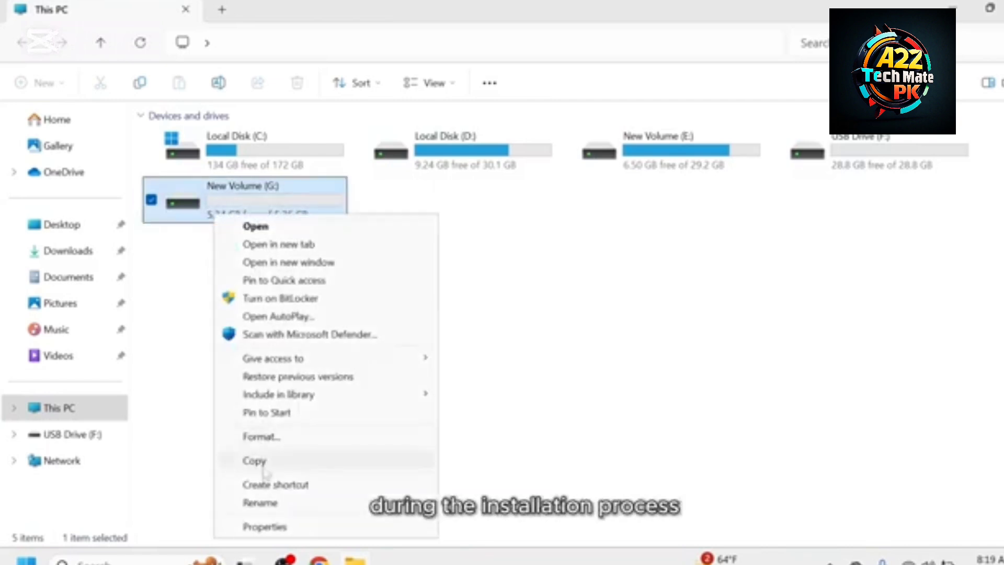
left_click(260, 502)
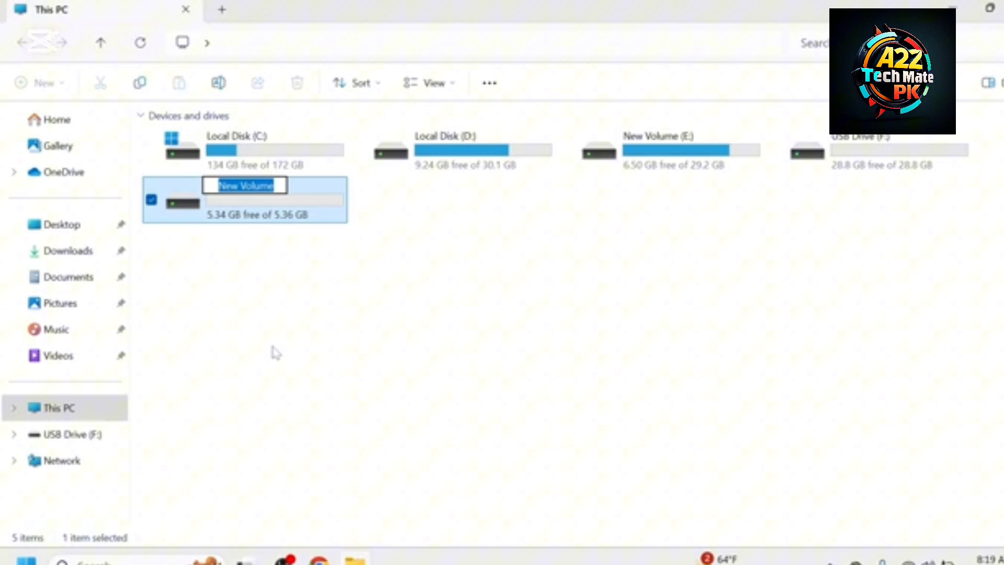
type("Android TV")
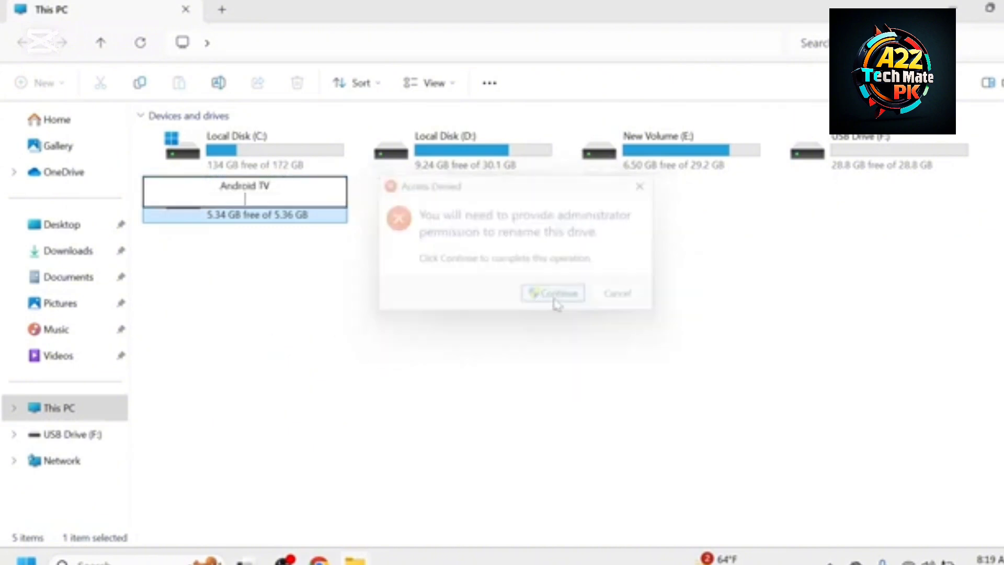
left_click(552, 294)
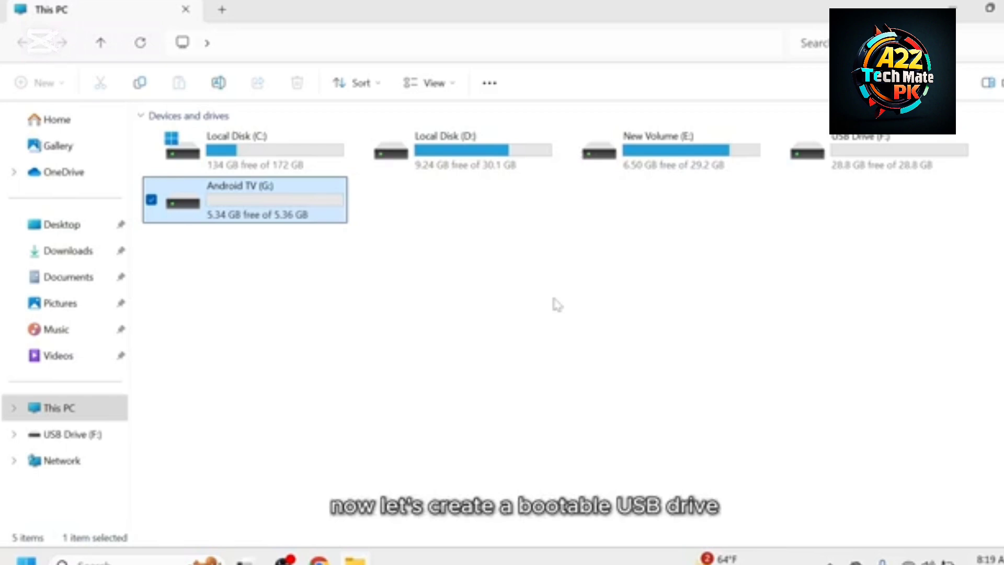
mouse_move(556, 305)
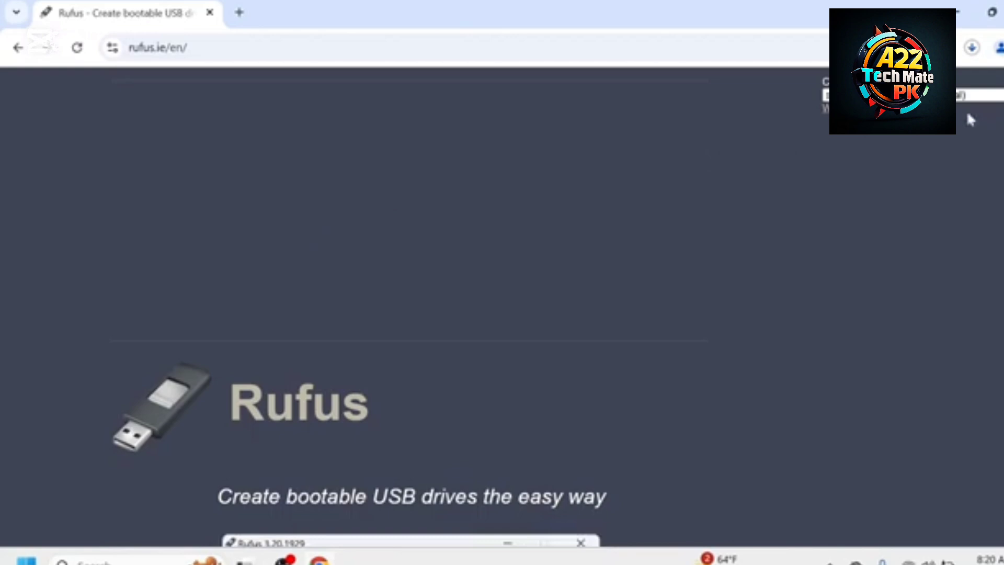
- Scroll rufus.ie down to the Download section listing the Rufus 4.6 releases
scroll("down", 3)
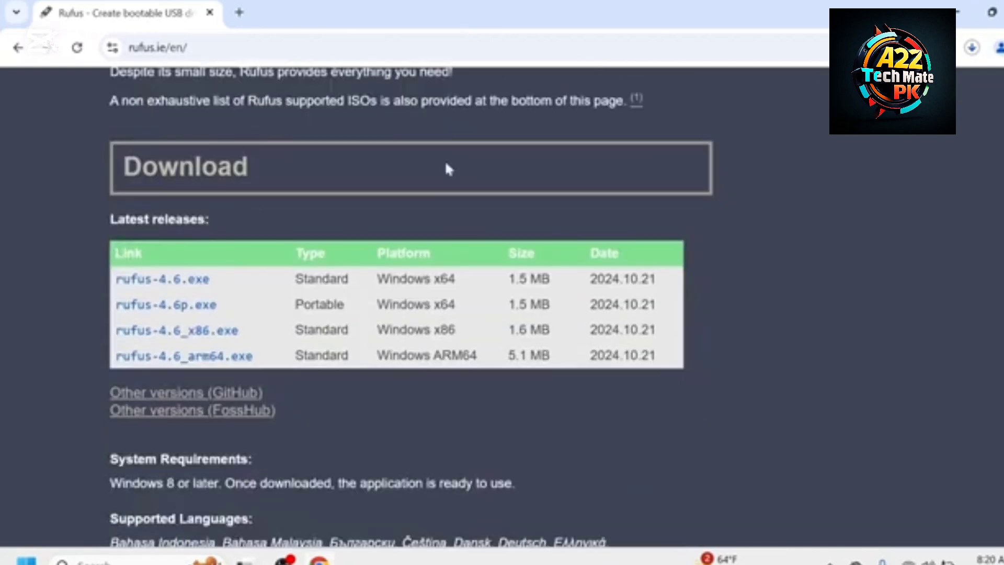
mouse_move(506, 322)
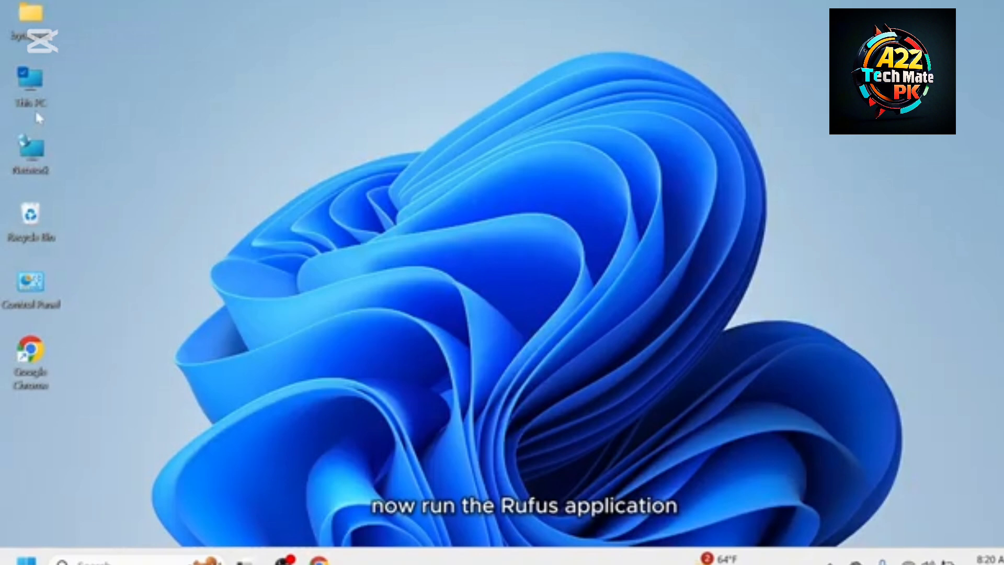
- Launch rufus-4.6 from the Downloads folder in File Explorer
double_click(31, 83)
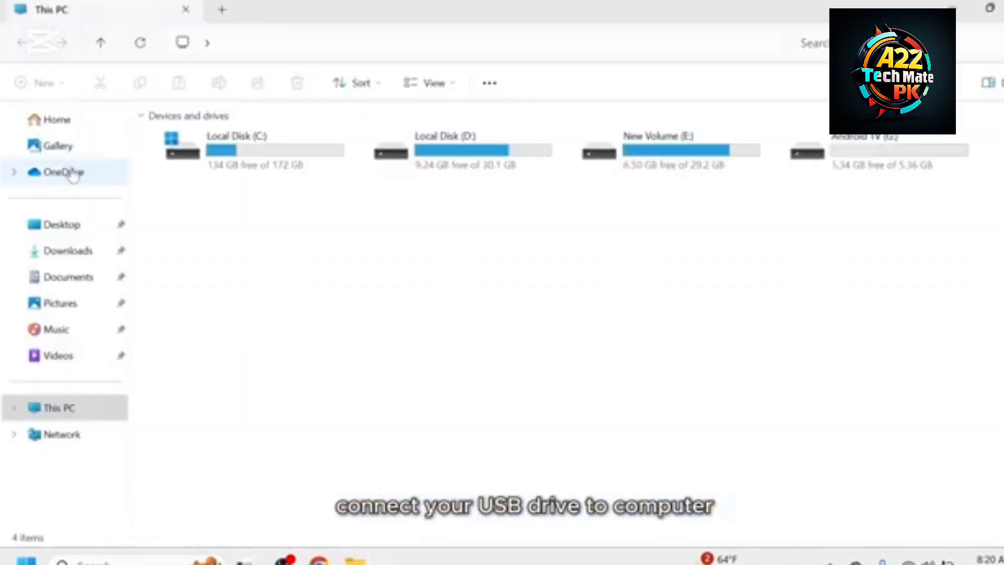
left_click(67, 250)
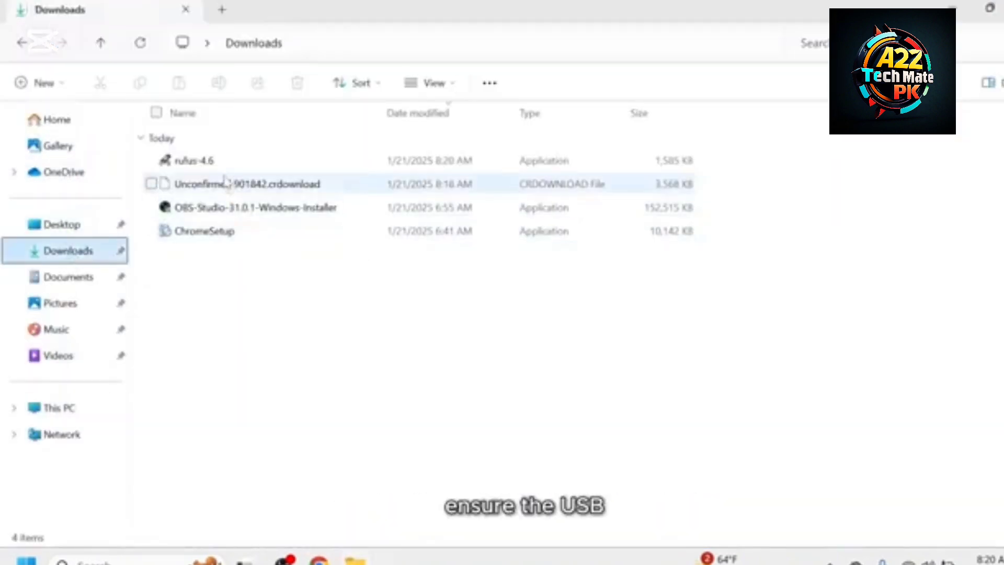
right_click(189, 160)
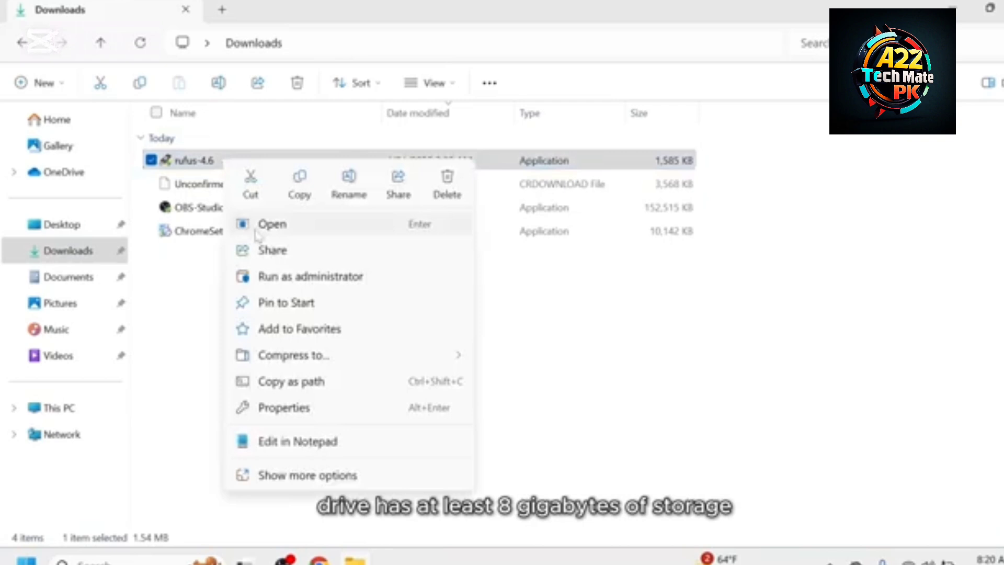
left_click(272, 224)
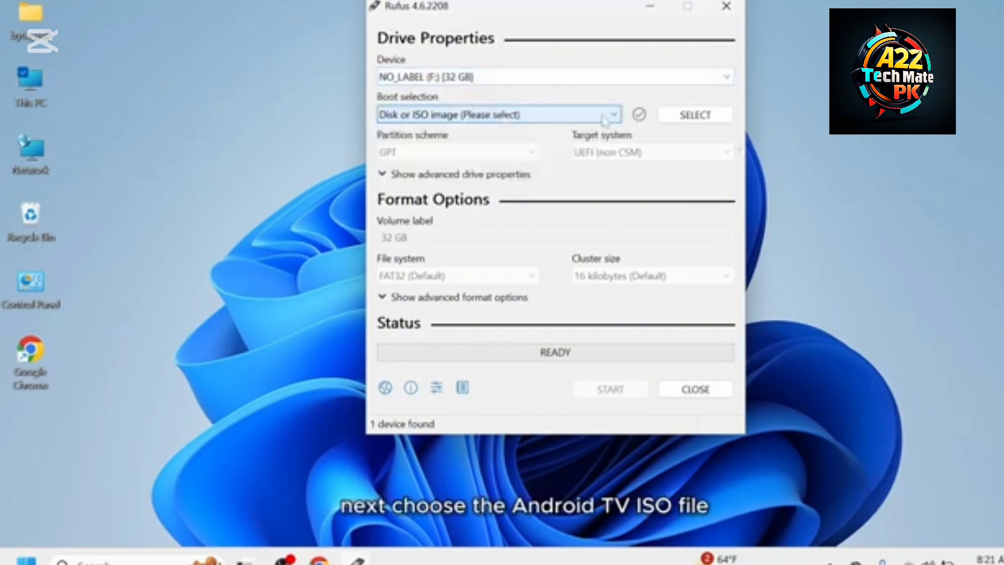
- Write the selected ATV-9-x86 ISO to the 32 GB USB drive, accepting the data-erase warning
left_click(694, 114)
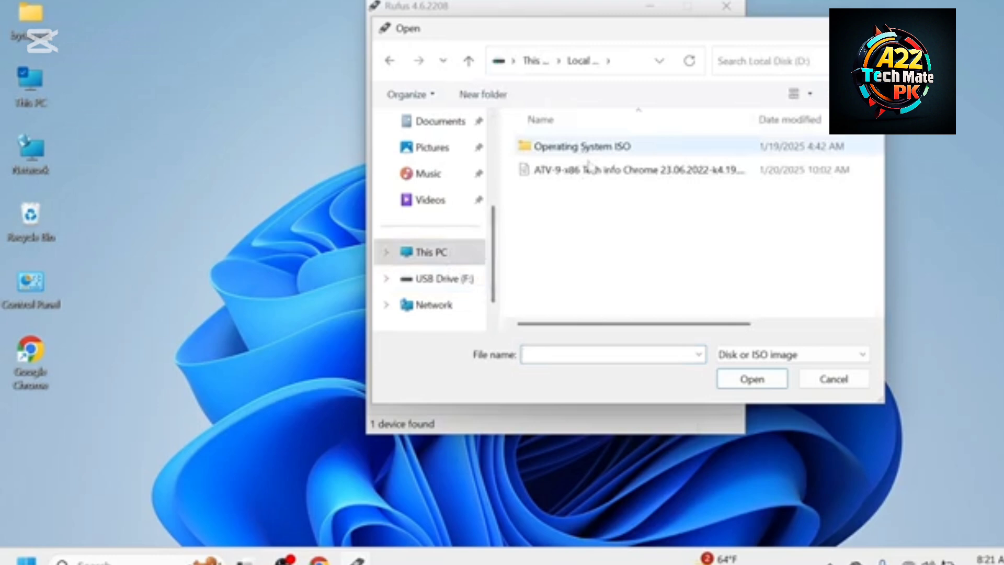
left_click(750, 378)
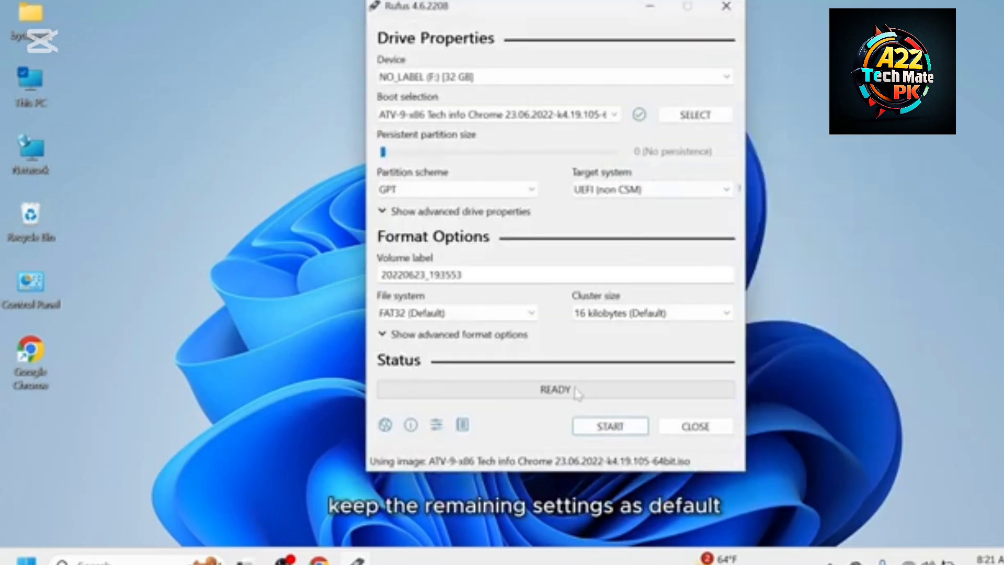
left_click(608, 426)
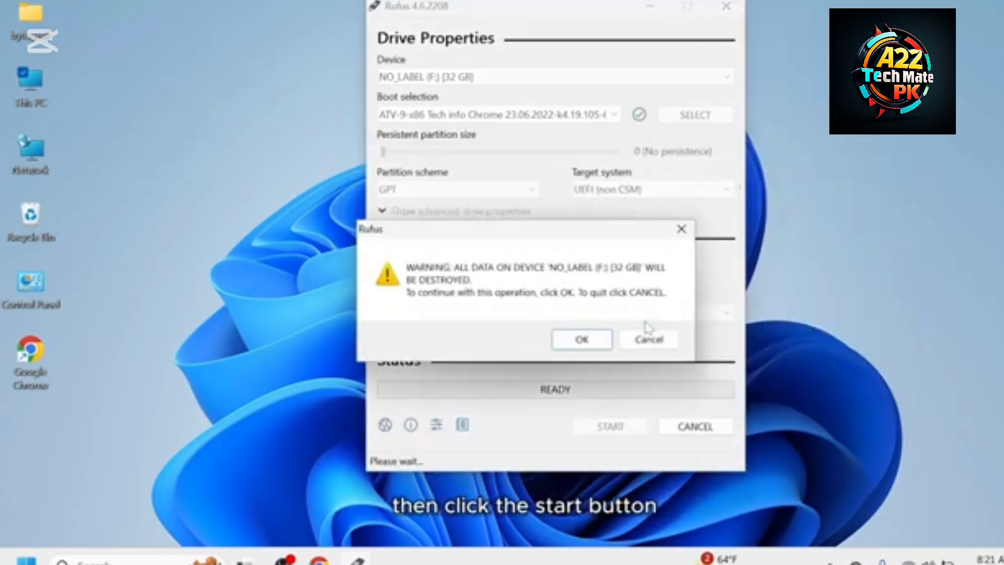
mouse_move(608, 336)
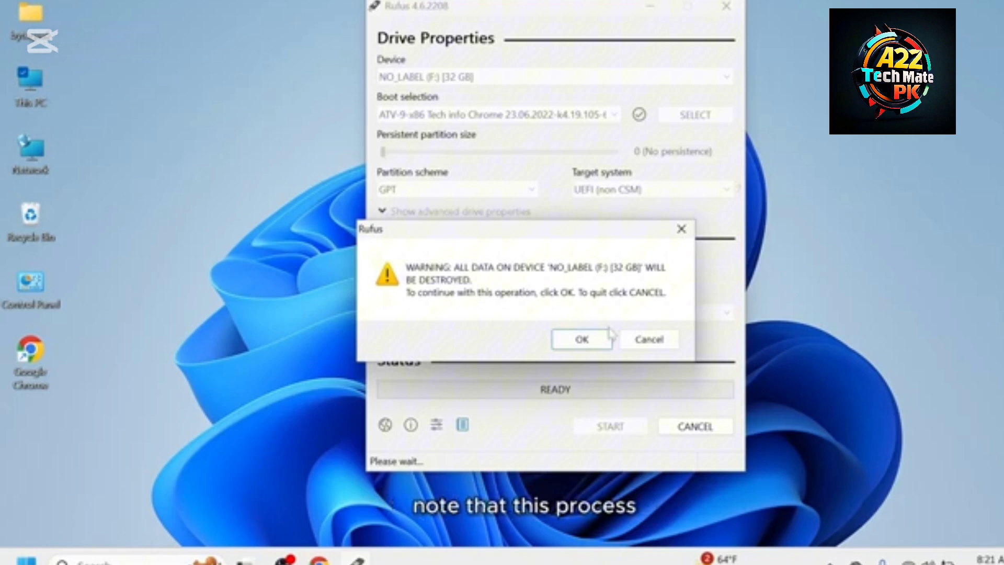
left_click(580, 339)
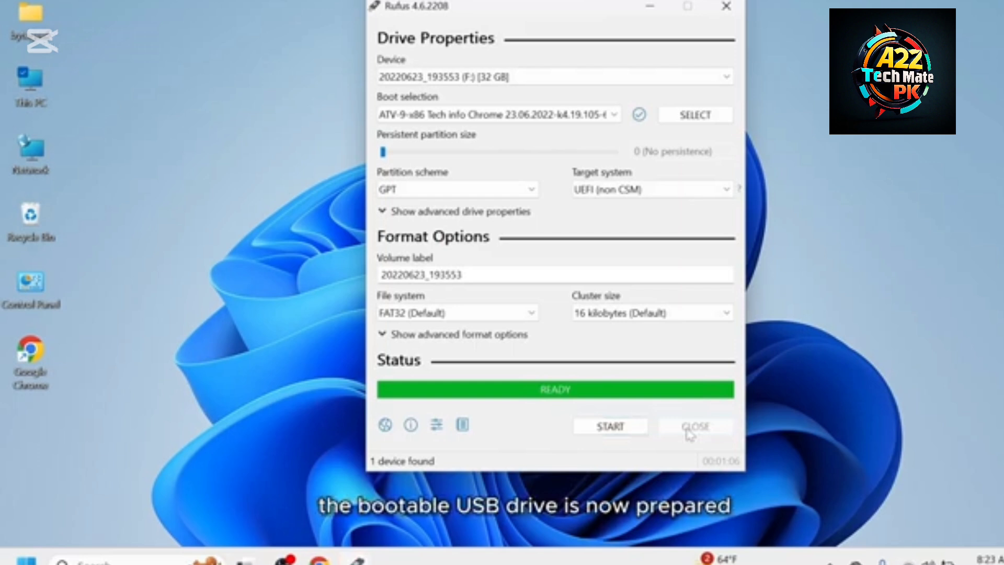
- Close Rufus and restart the PC from the Start menu power options
left_click(695, 426)
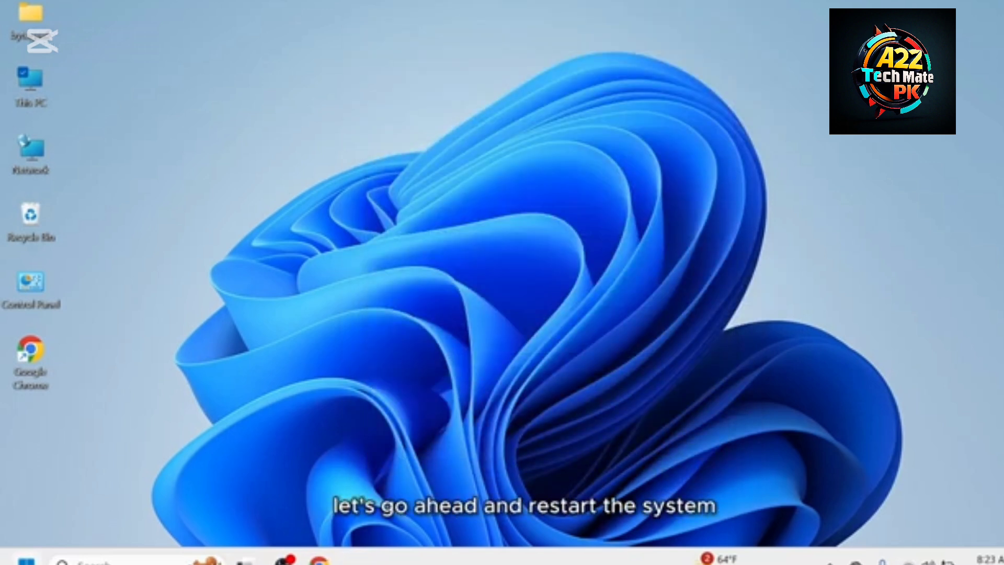
left_click(477, 509)
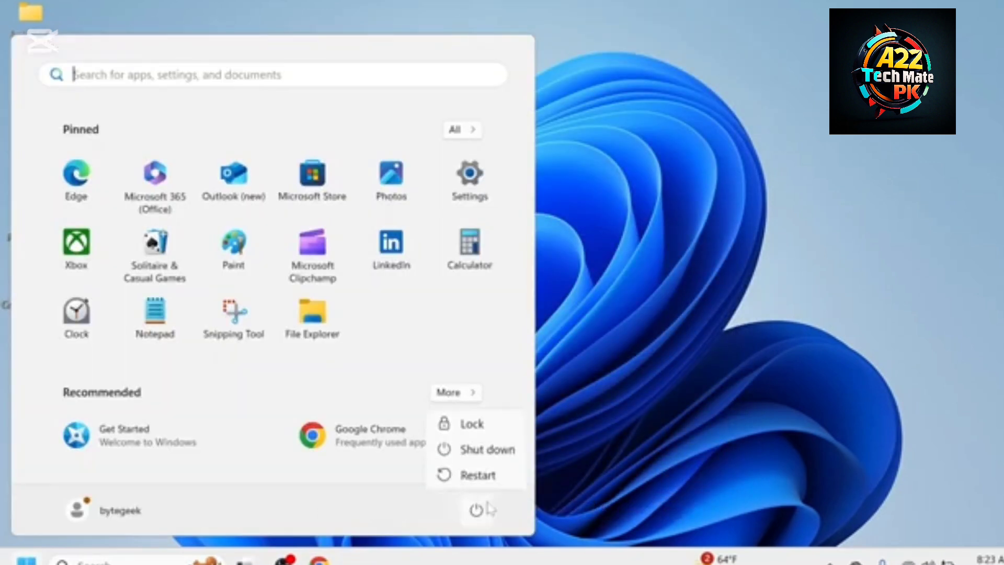
left_click(478, 474)
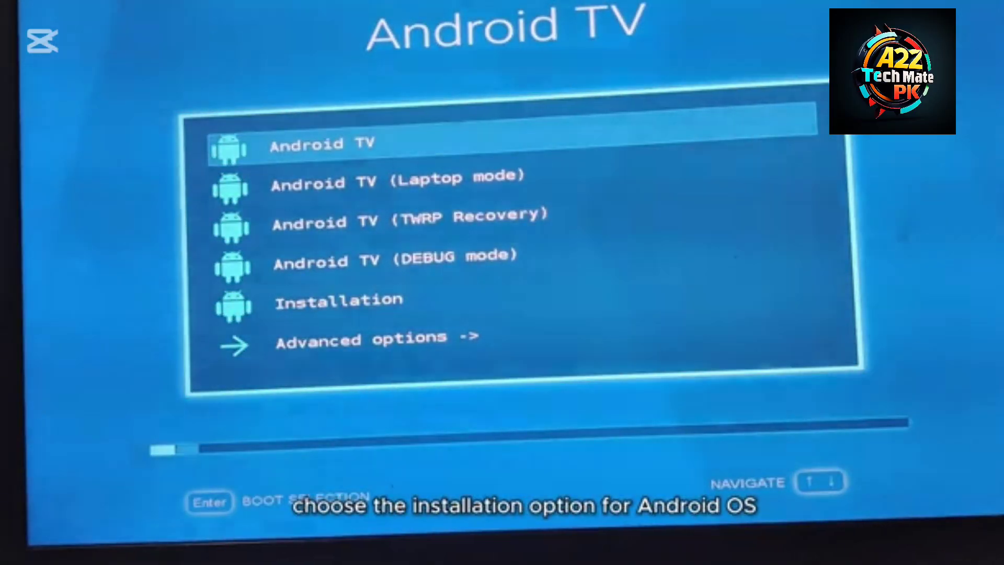
- Install Android TV on the Android TV partition as ext4 with EFI GRUB2, then launch it
key("Down")
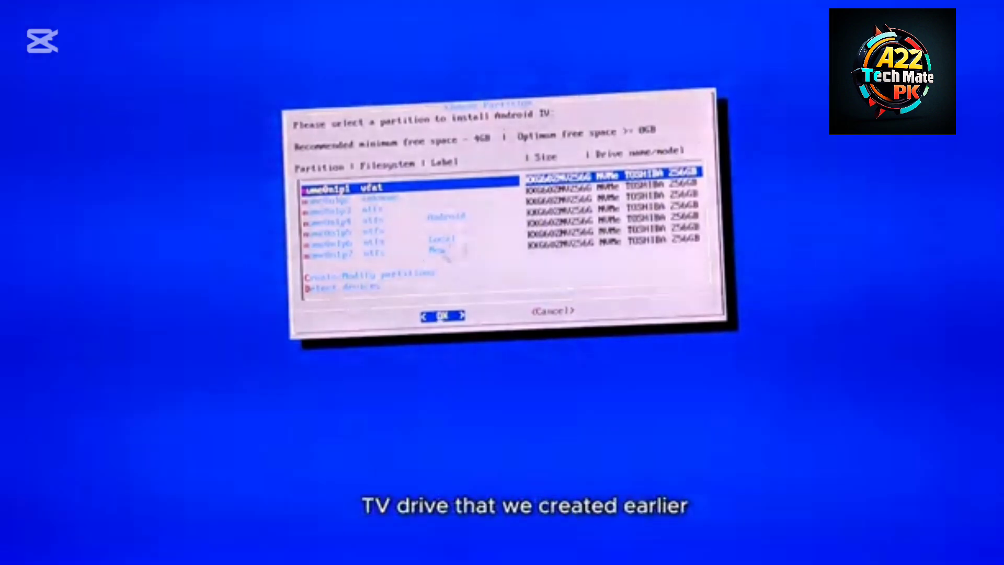
key("Down")
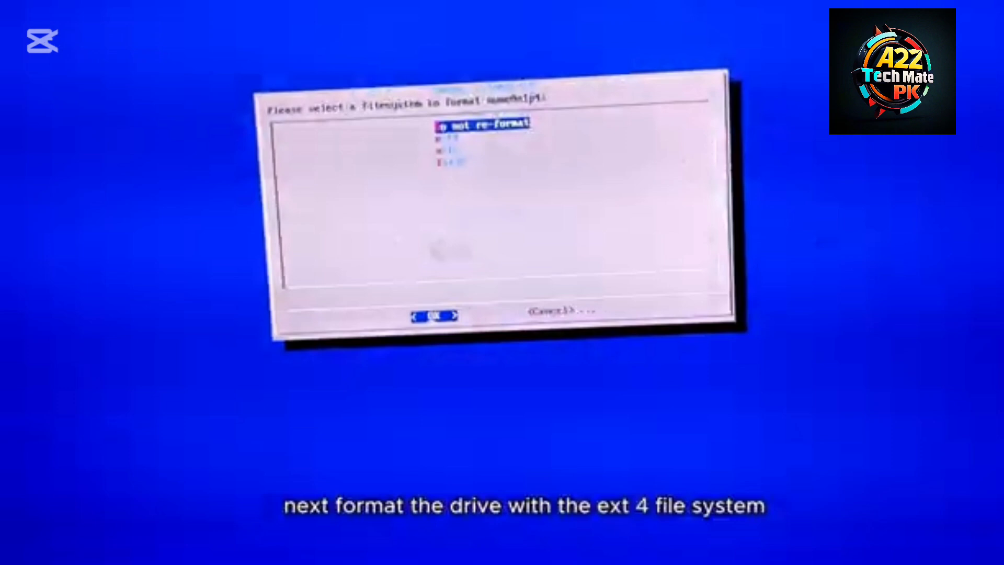
key("Down")
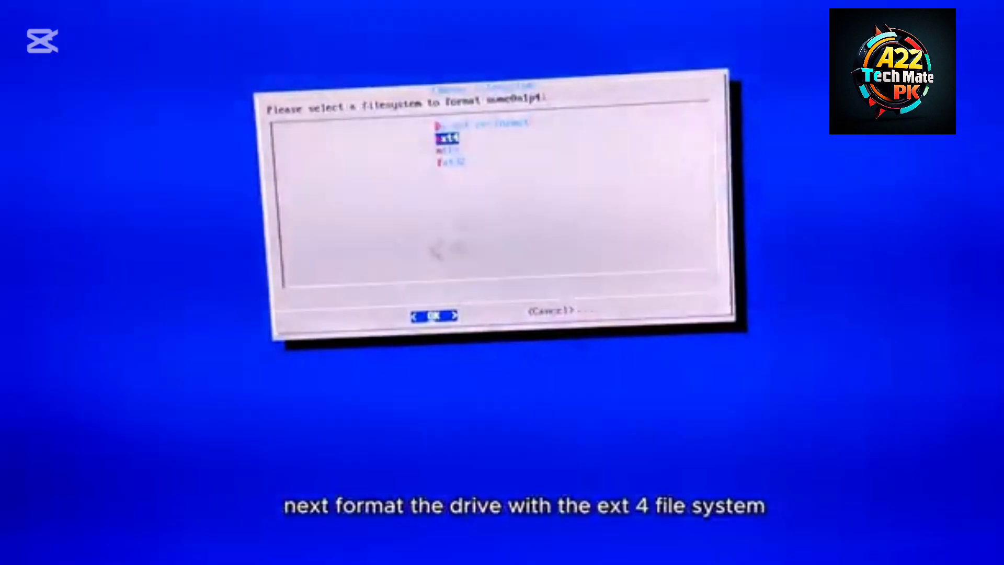
left_click(434, 316)
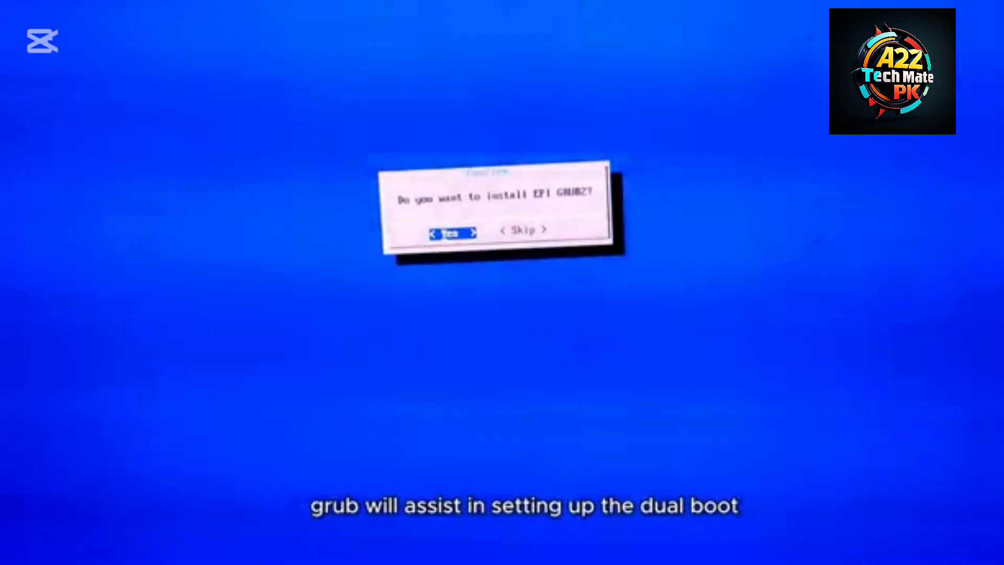
left_click(451, 231)
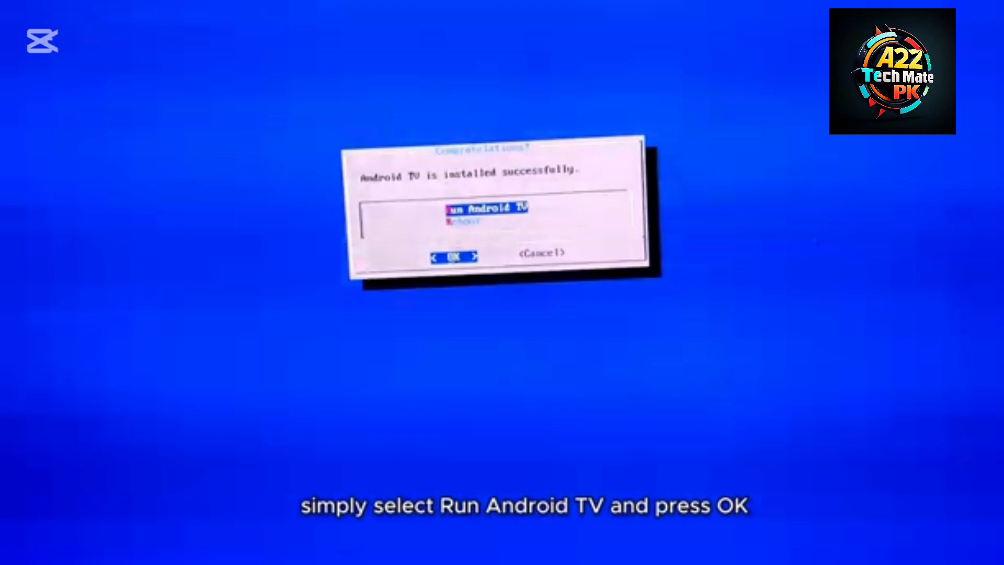
left_click(454, 256)
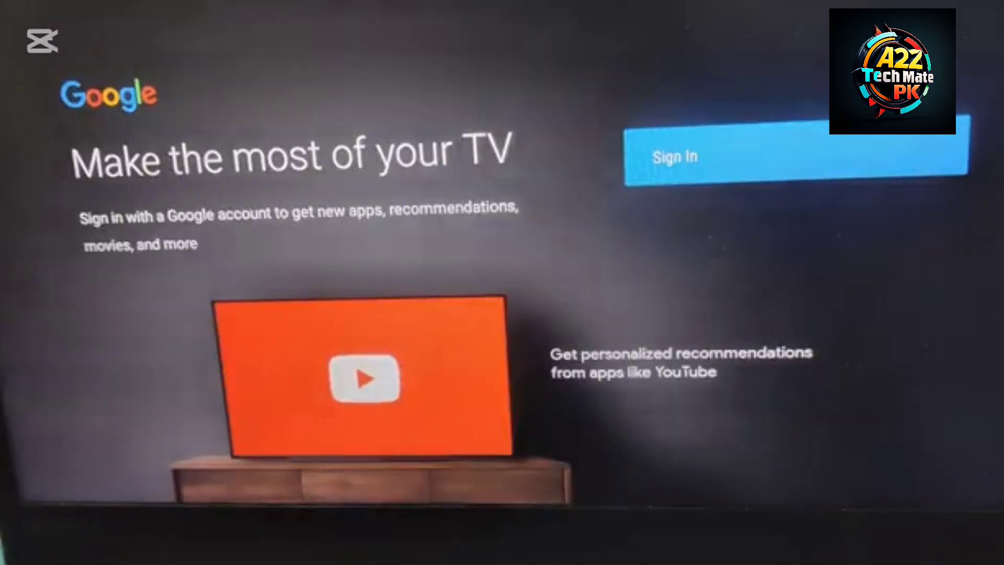
- Sign in with a Google email and password, pass the Assistant screen, and advance the feature slides
left_click(724, 157)
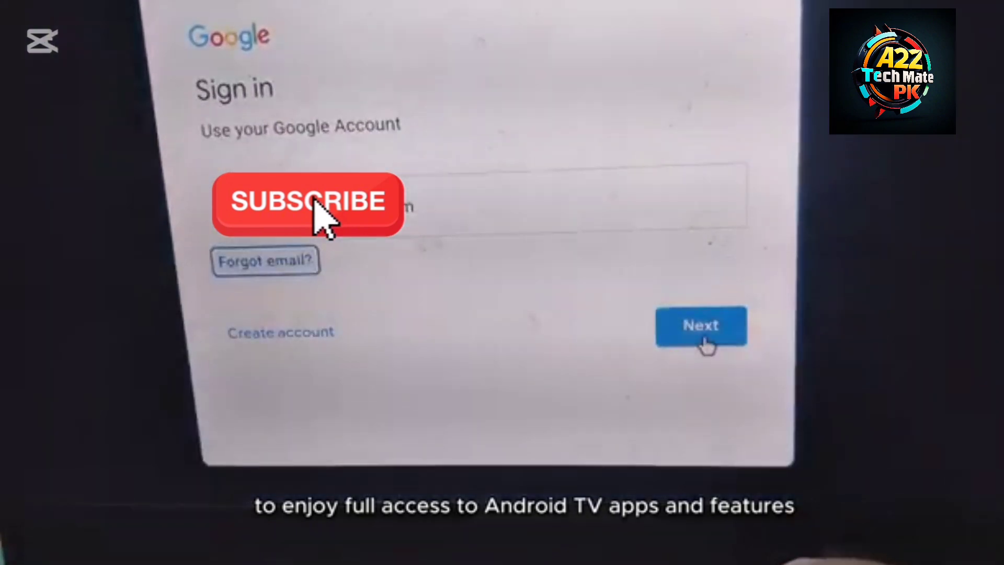
left_click(701, 326)
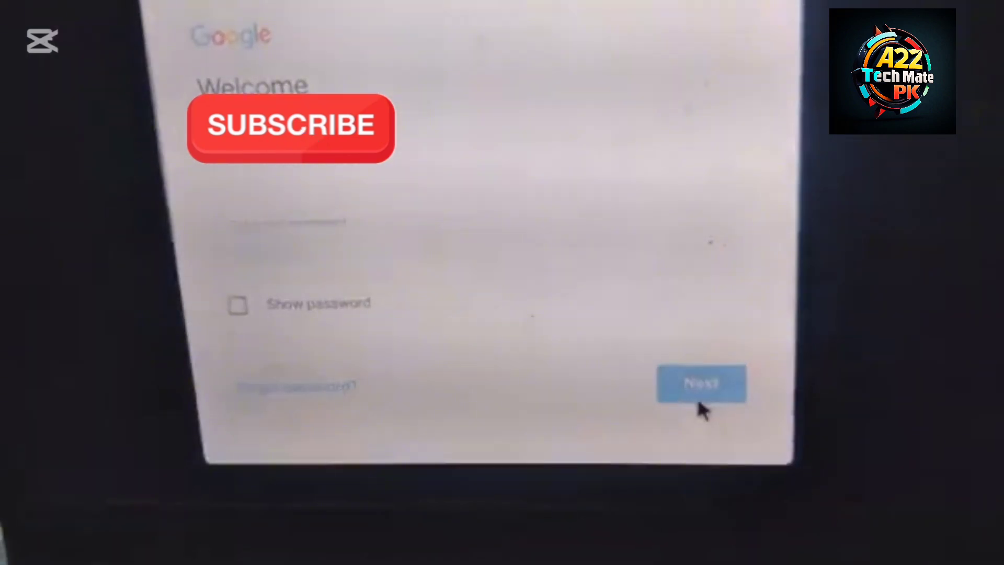
left_click(701, 383)
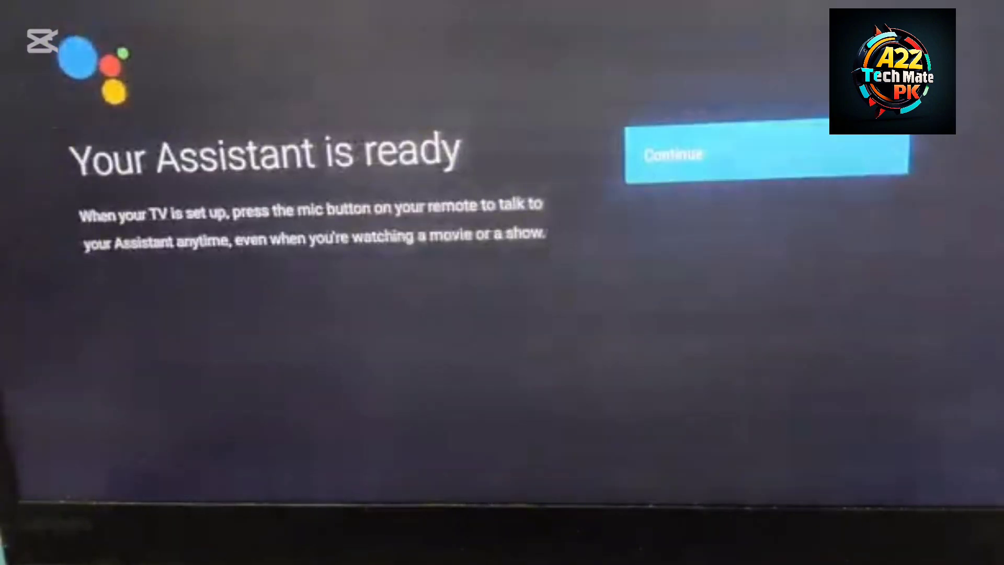
left_click(704, 156)
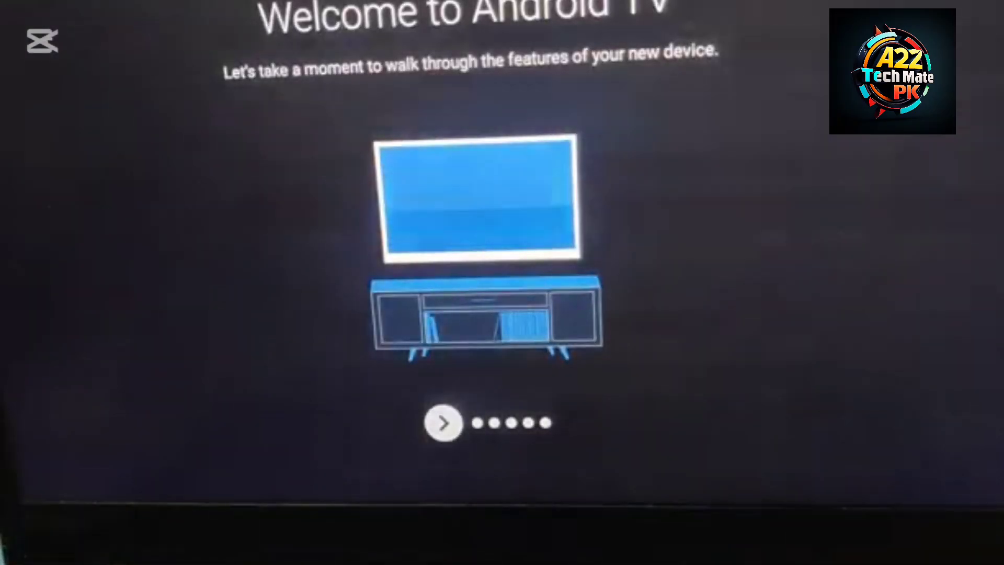
left_click(443, 423)
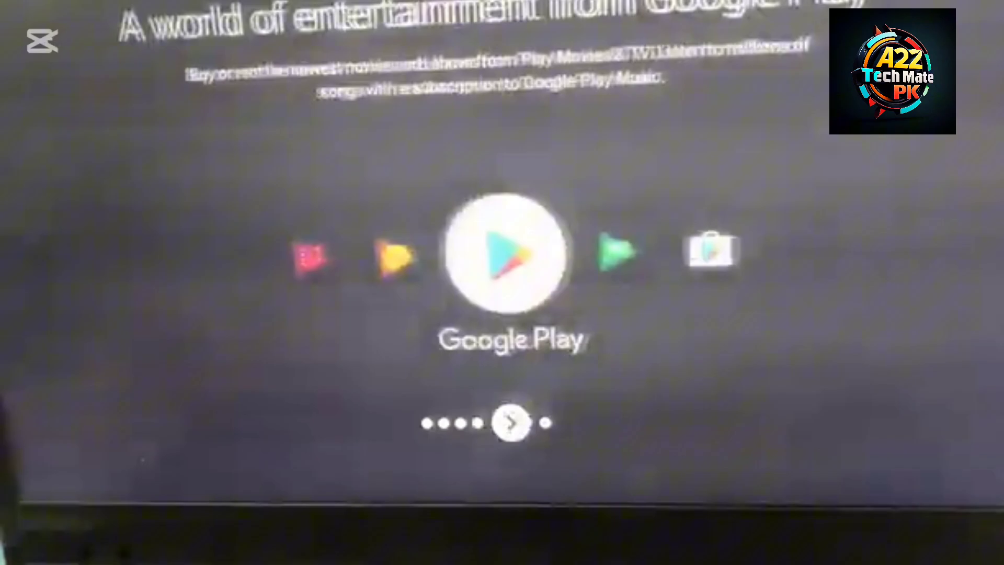
left_click(512, 423)
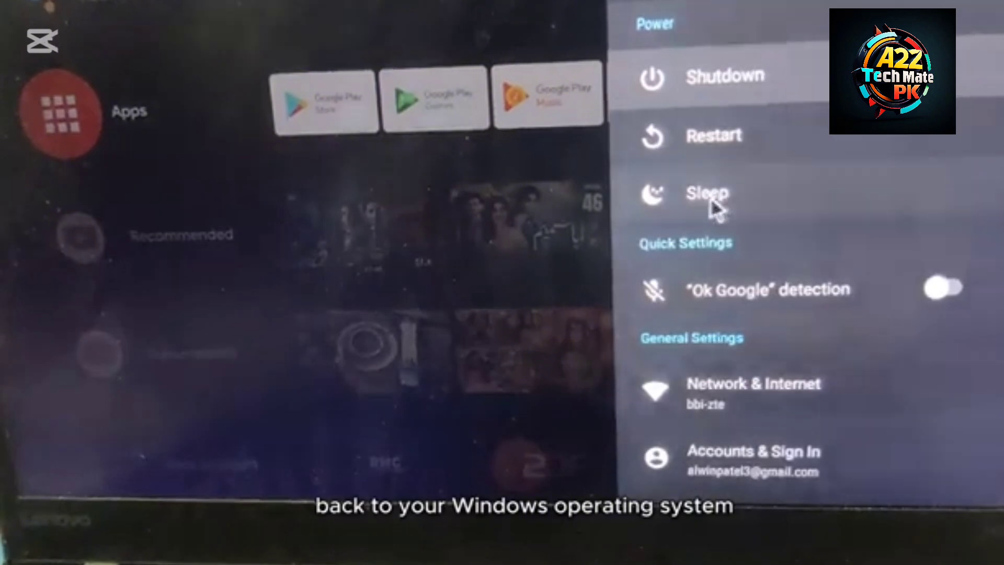
- Choose Restart in the Android TV power options to get the 'Restart now?' prompt
left_click(713, 135)
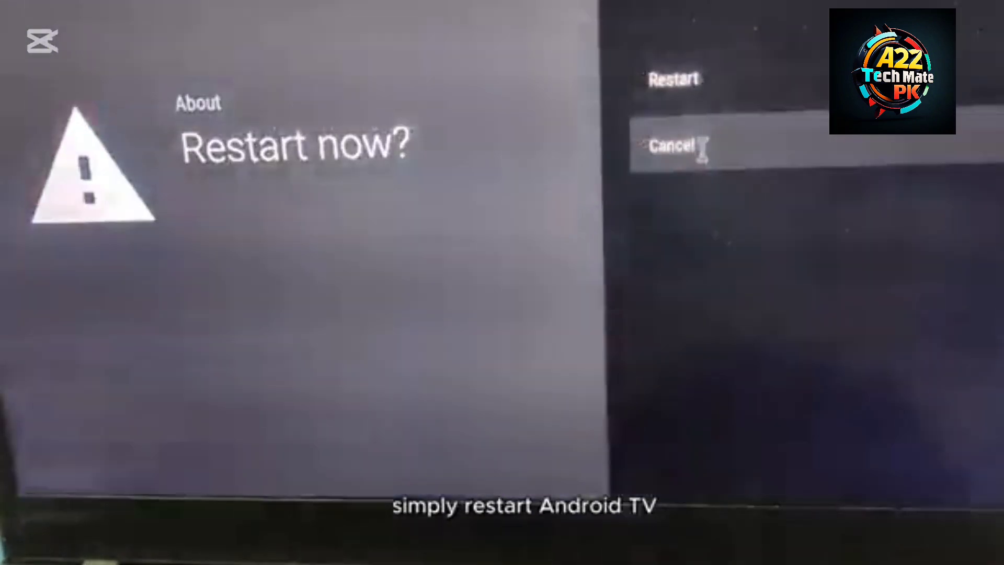